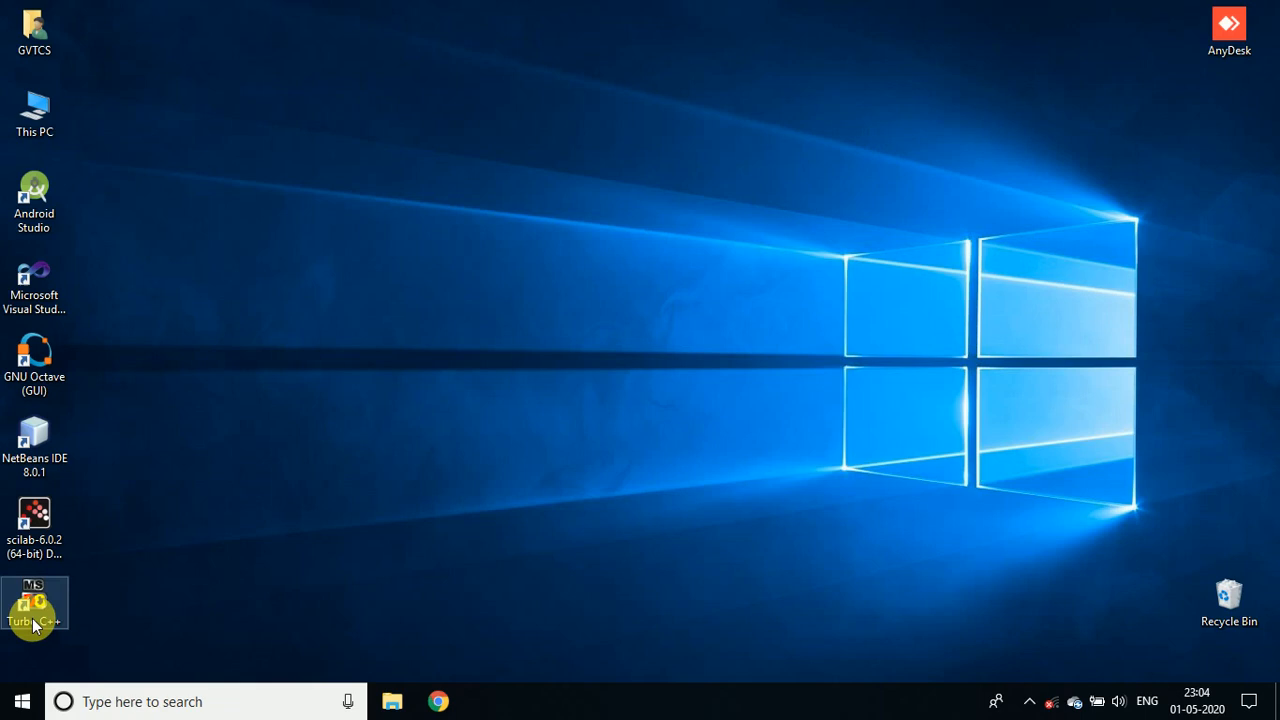
Launch Turbo C++, browse to C\LIBRARY, and open 1LINE.CPP.
{"action": "double_click", "coordinate": [34, 600]}
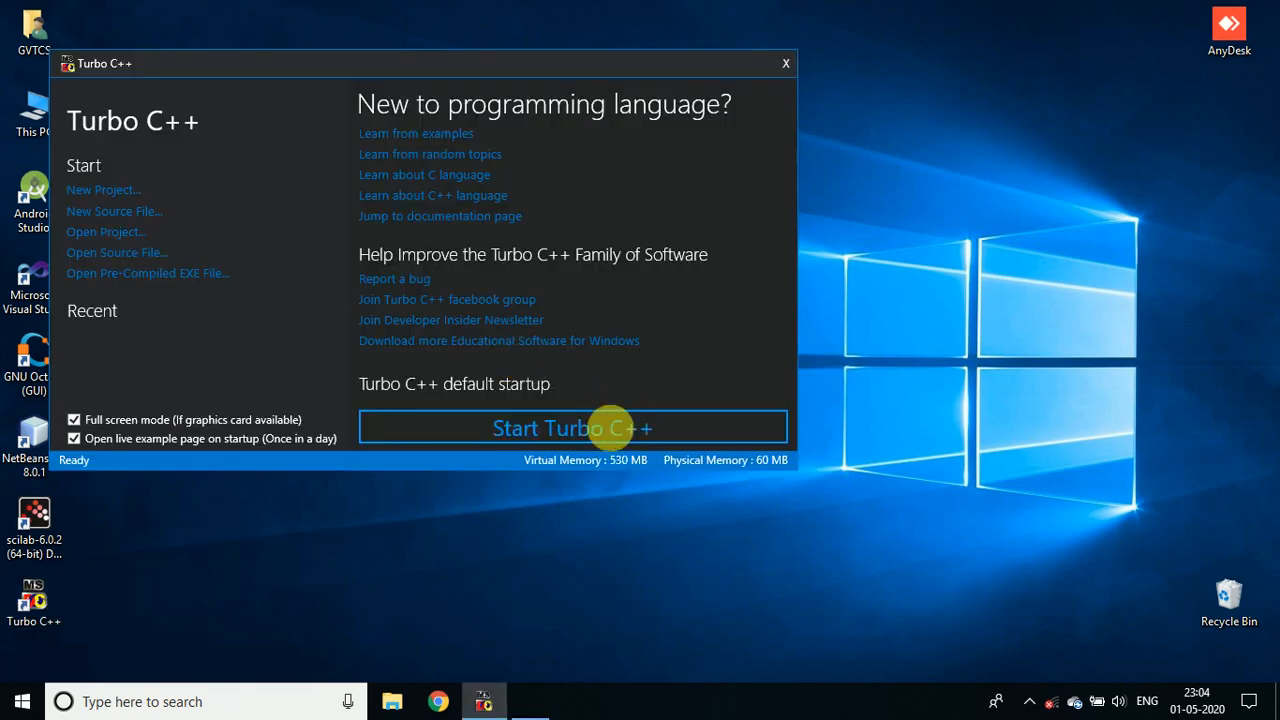
{"action": "left_click", "coordinate": [572, 427]}
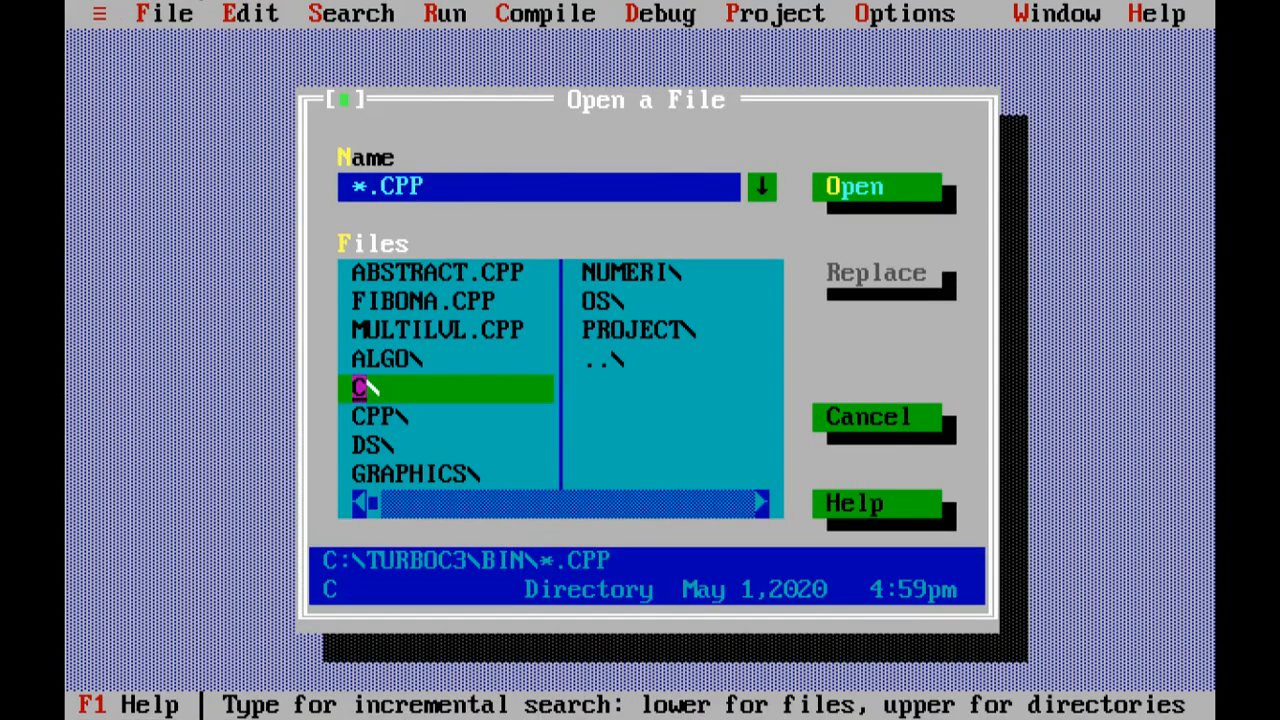
{"action": "double_click", "coordinate": [365, 388]}
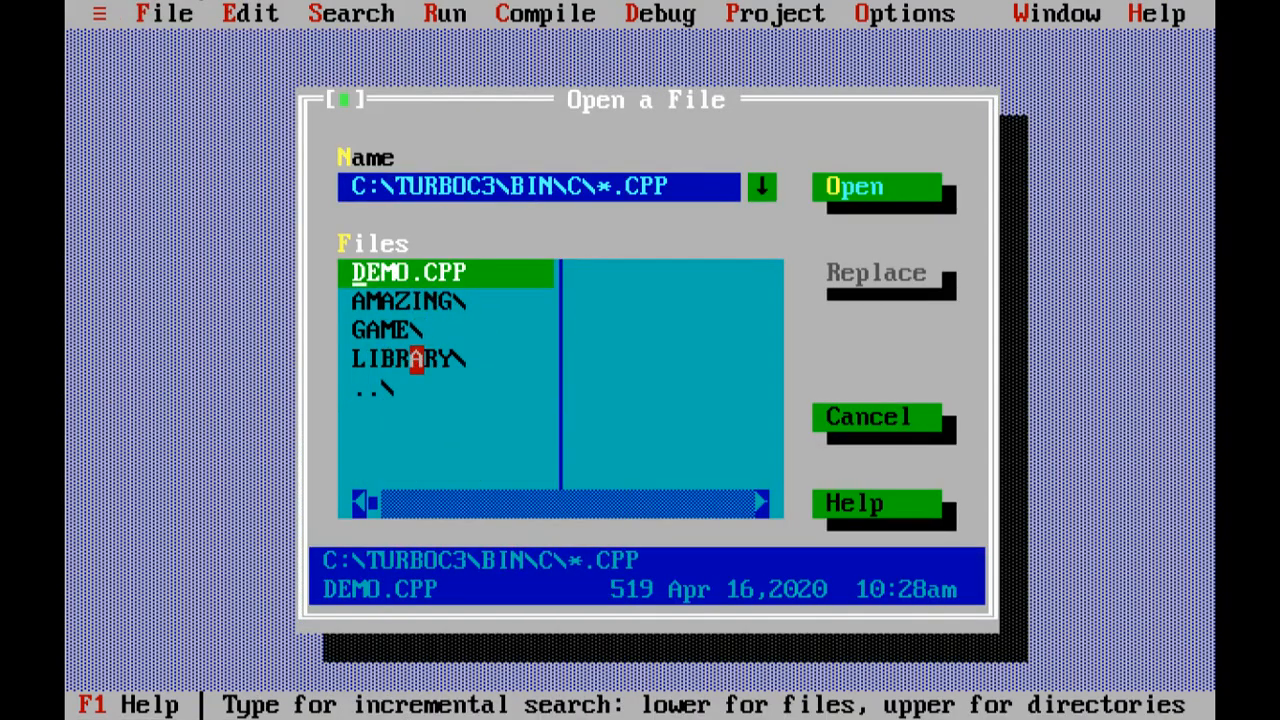
{"action": "double_click", "coordinate": [408, 358]}
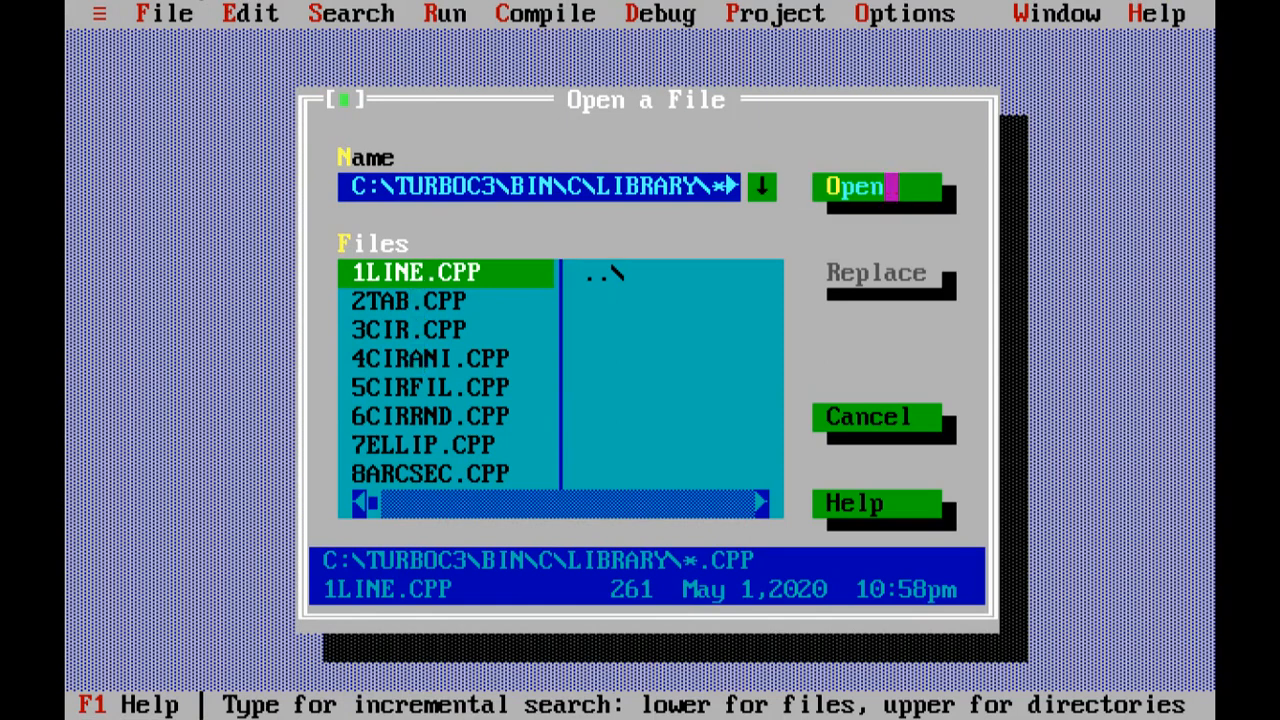
{"action": "left_click", "coordinate": [853, 186]}
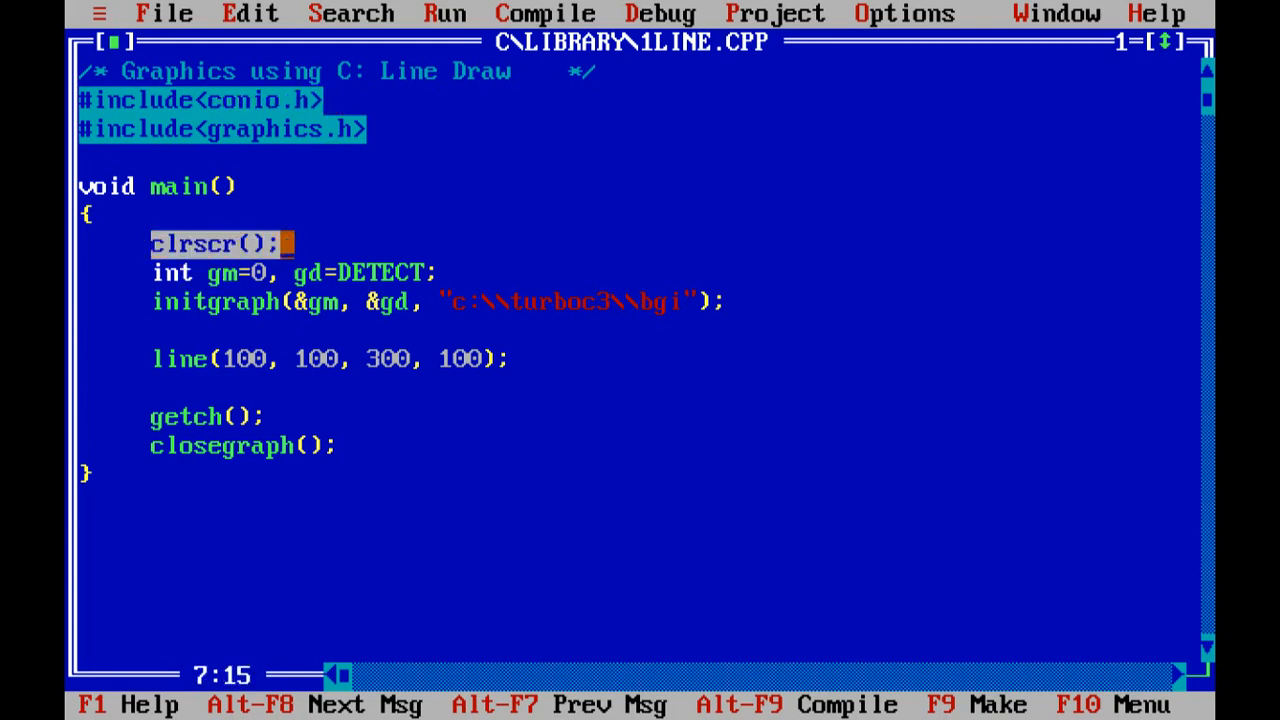
{"action": "left_click", "coordinate": [200, 417]}
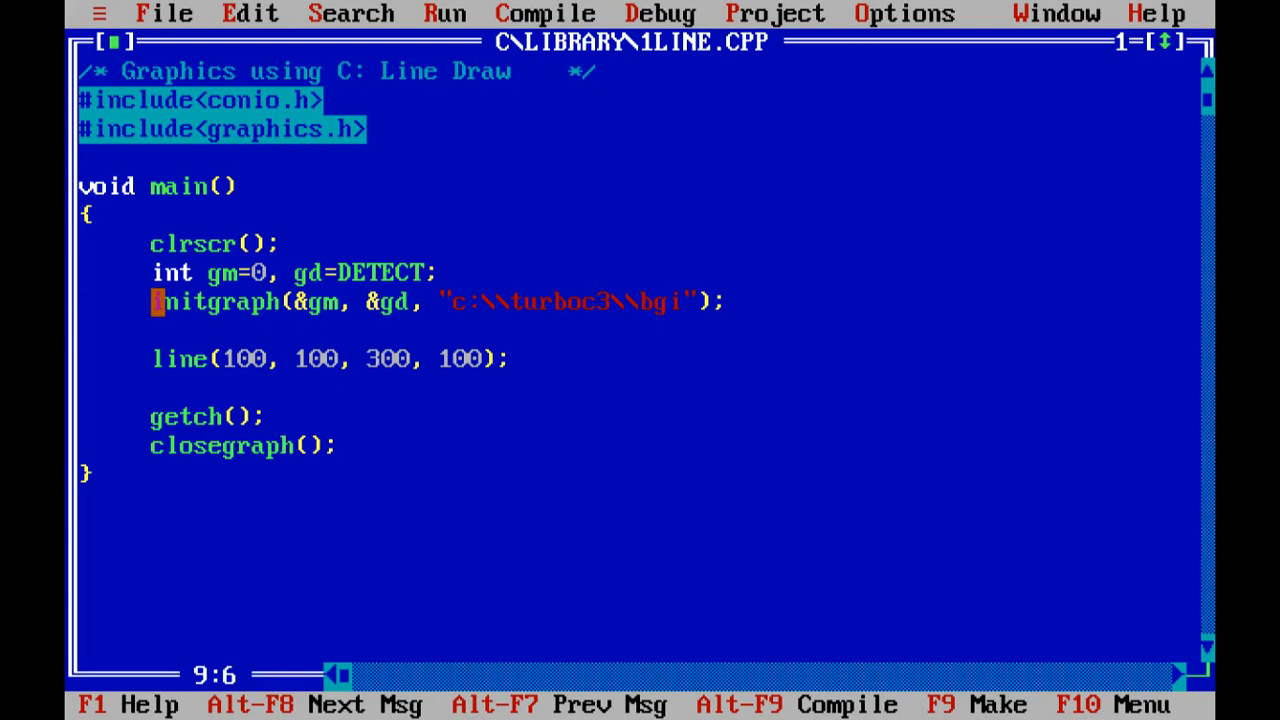
{"action": "double_click", "coordinate": [220, 301]}
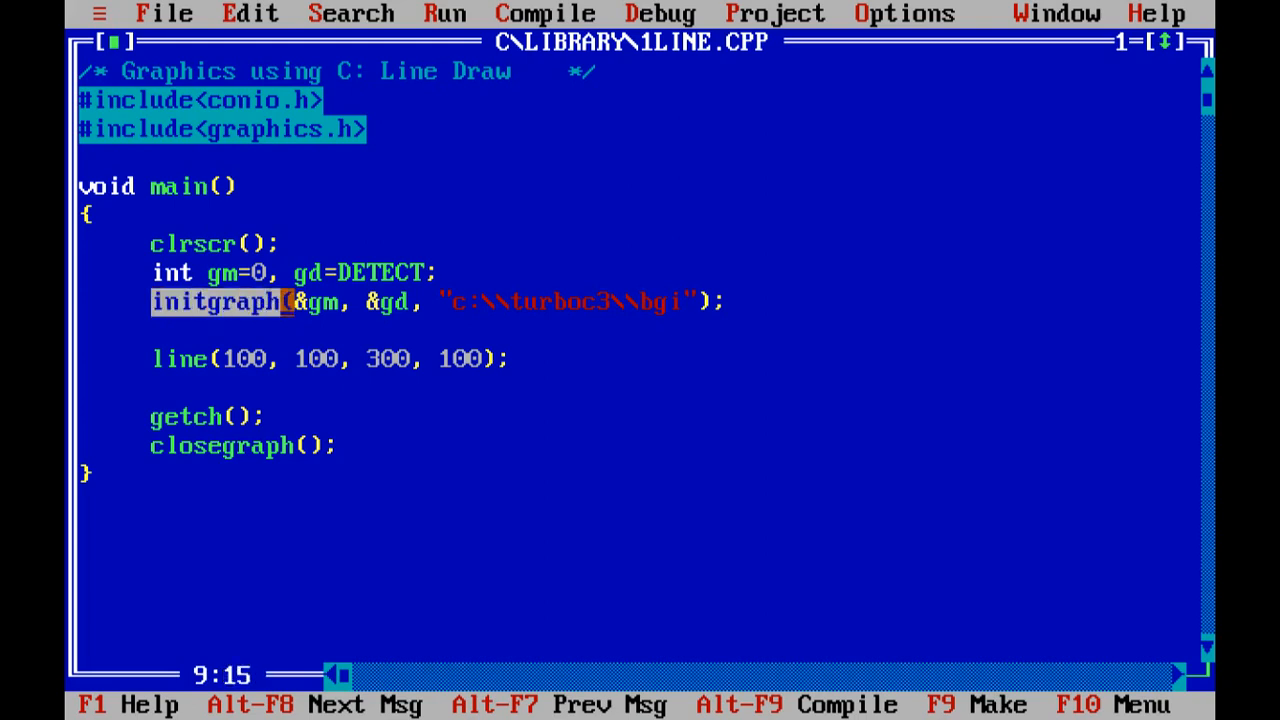
{"action": "left_click", "coordinate": [180, 358]}
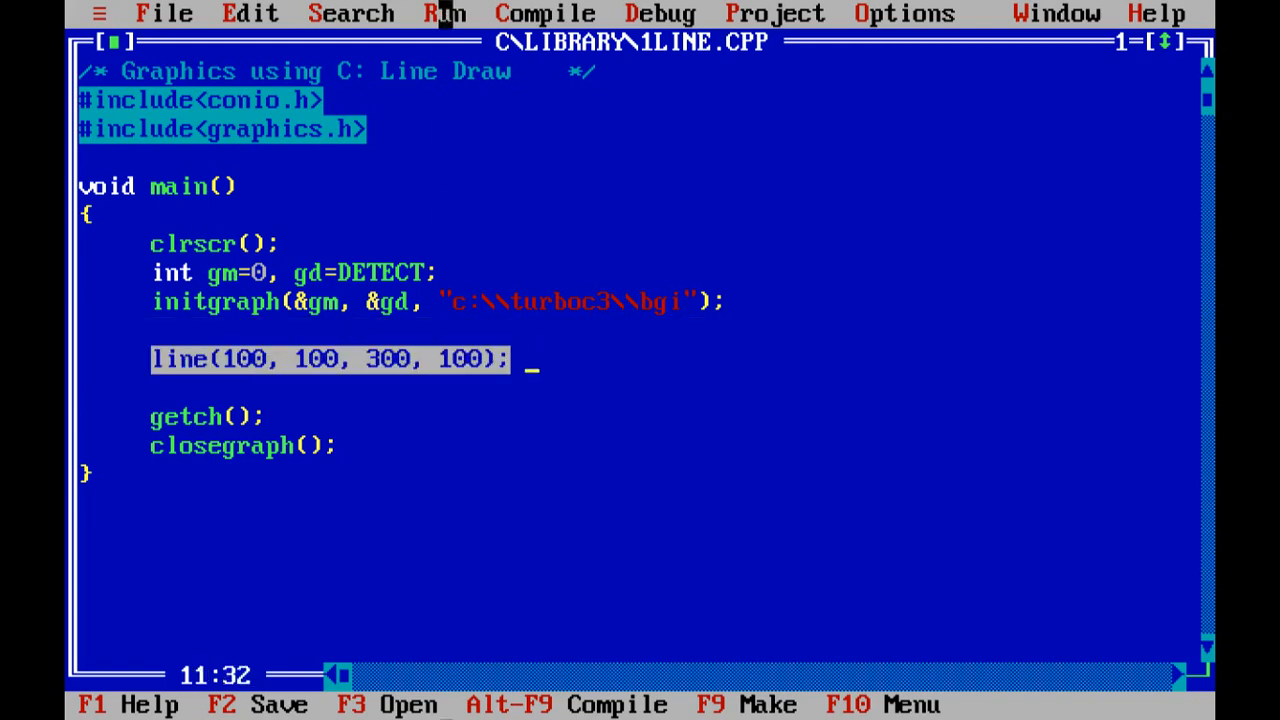
{"action": "left_click", "coordinate": [250, 13]}
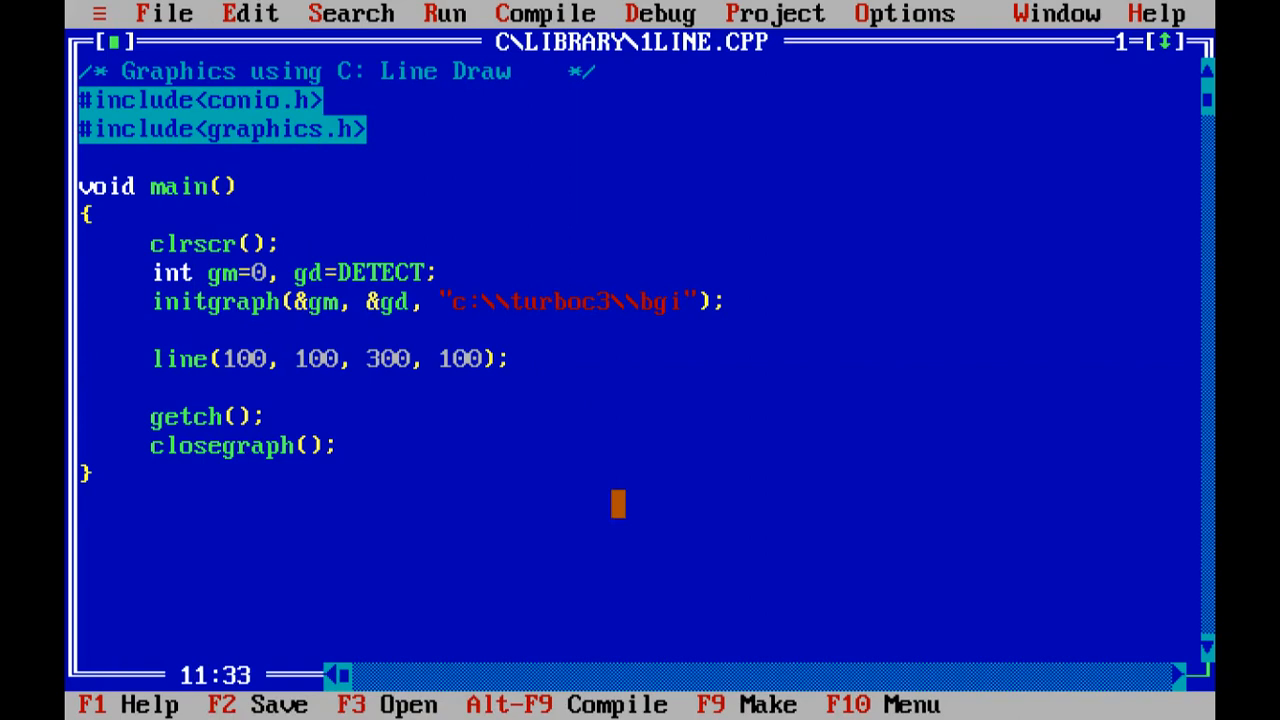
Add a new line and correct the digits to form the second call line(200, 150, 3500, 100).
{"action": "key", "text": "Enter"}
{"action": "type", "text": "line(100, 100, 300, 100);"}
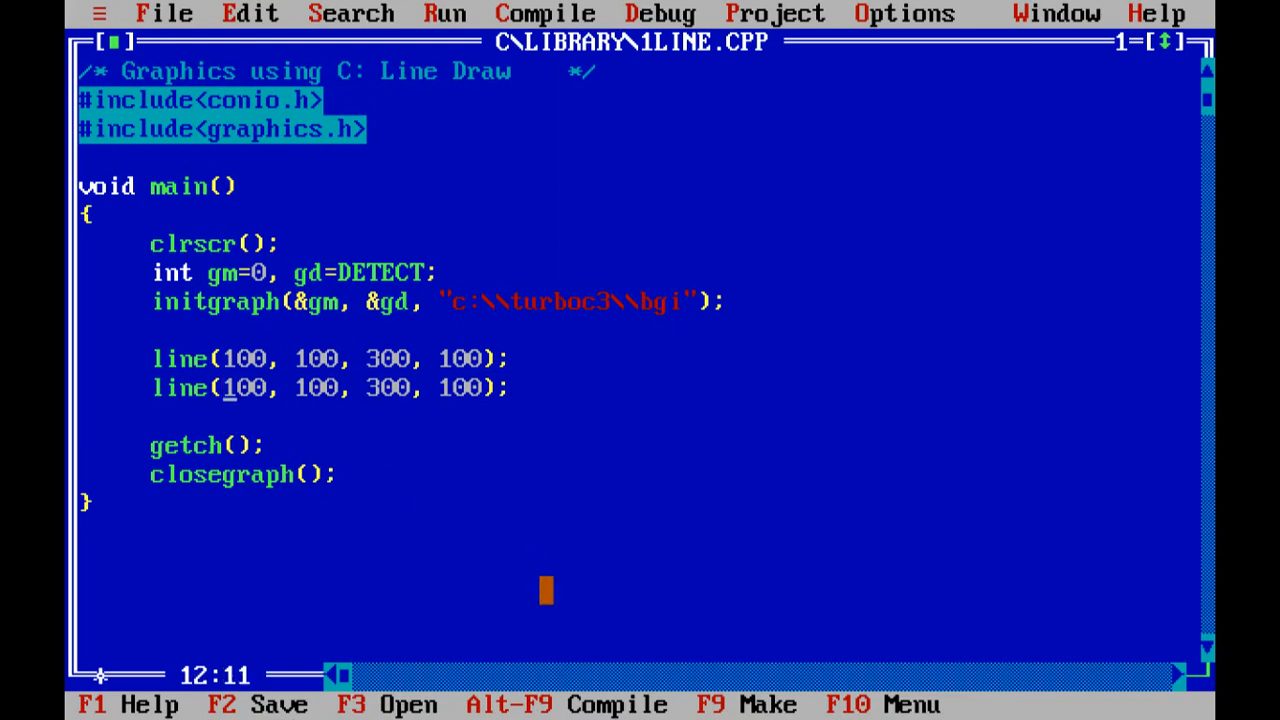
{"action": "type", "text": "2"}
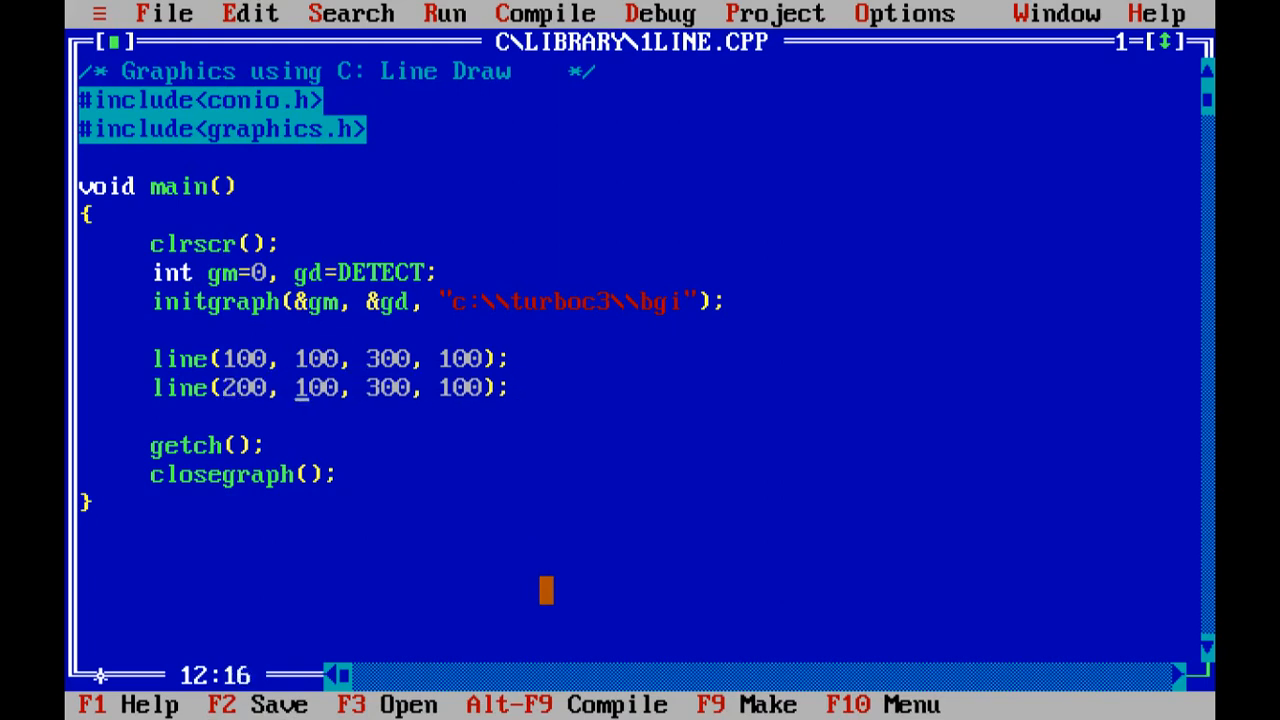
{"action": "type", "text": "5"}
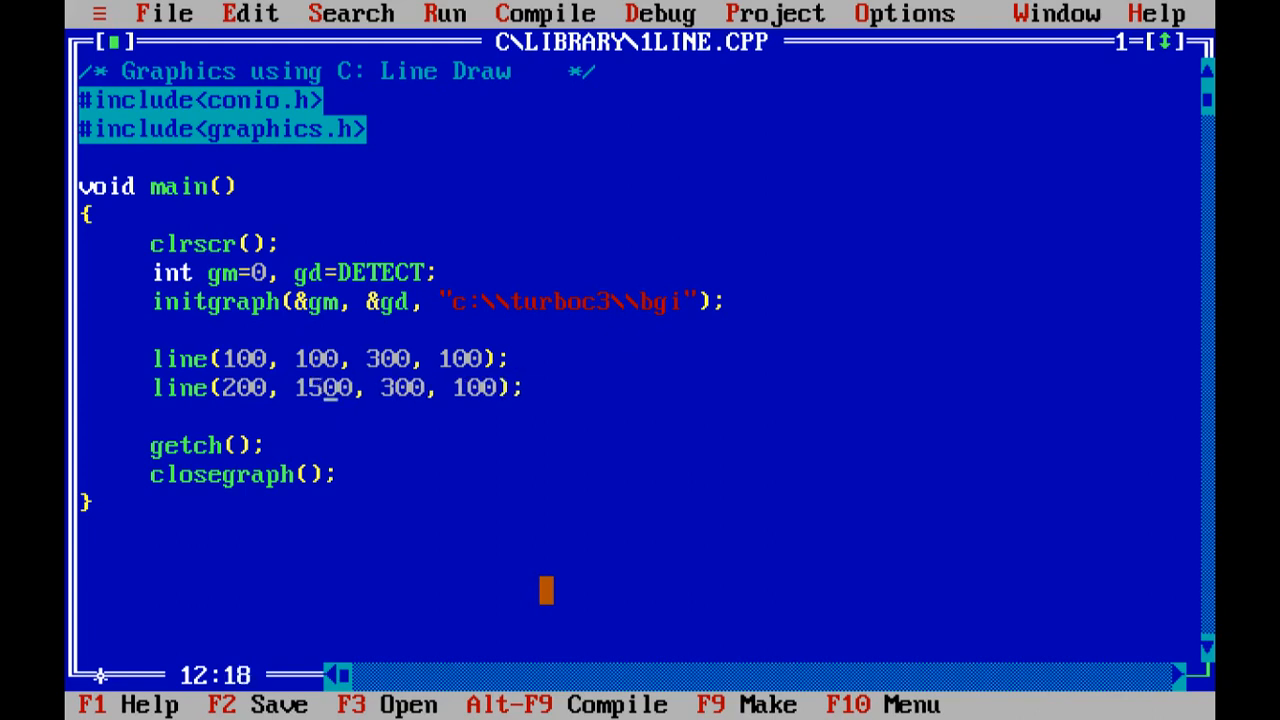
{"action": "key", "text": "BackSpace"}
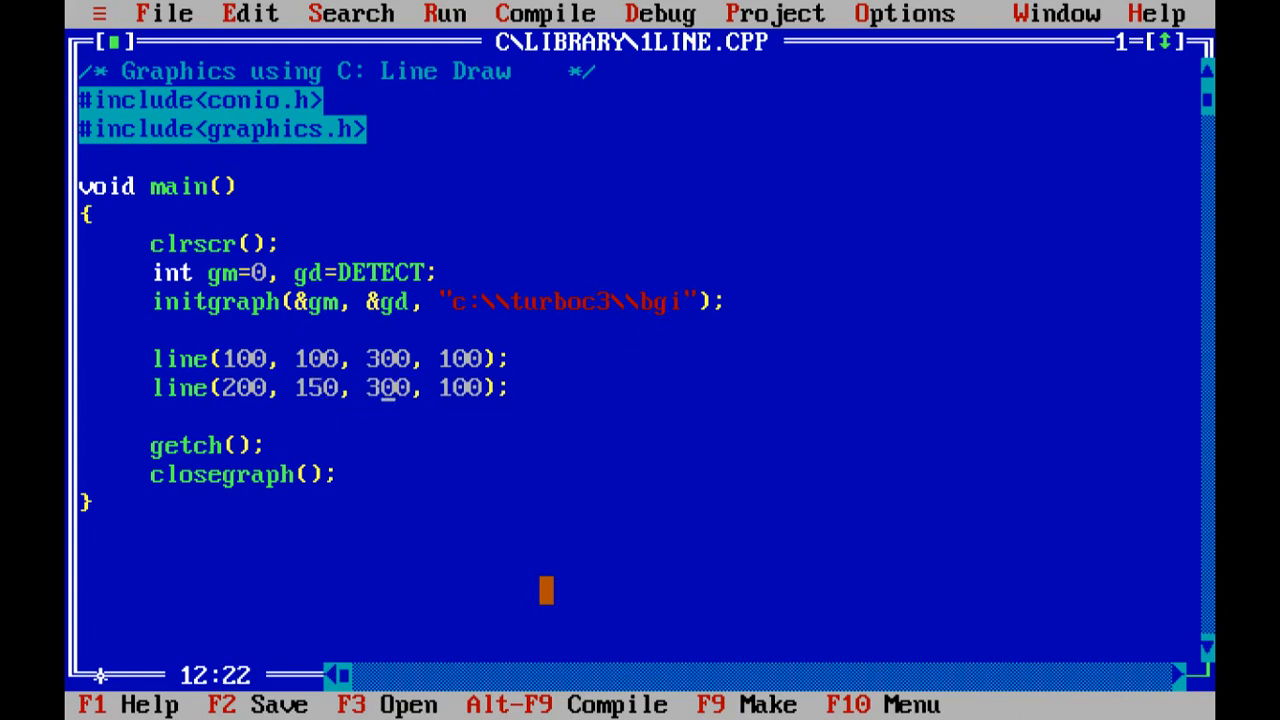
{"action": "type", "text": "0"}
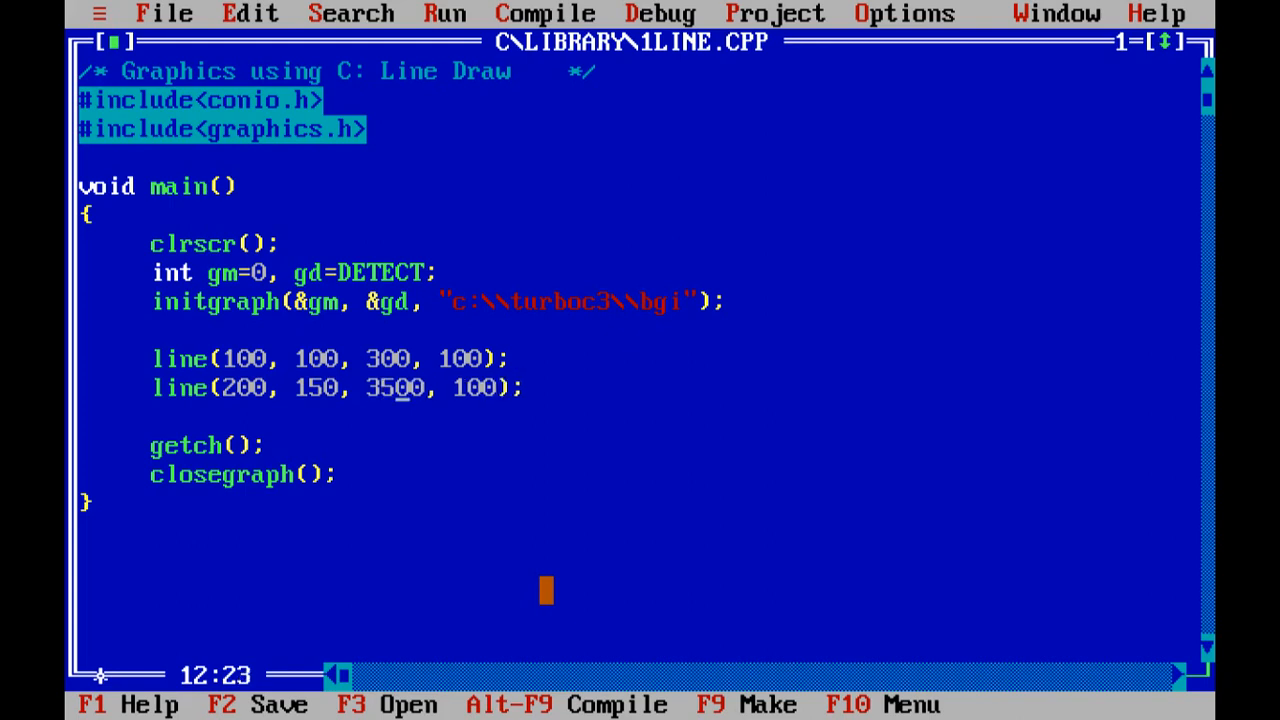
{"action": "type", "text": "0"}
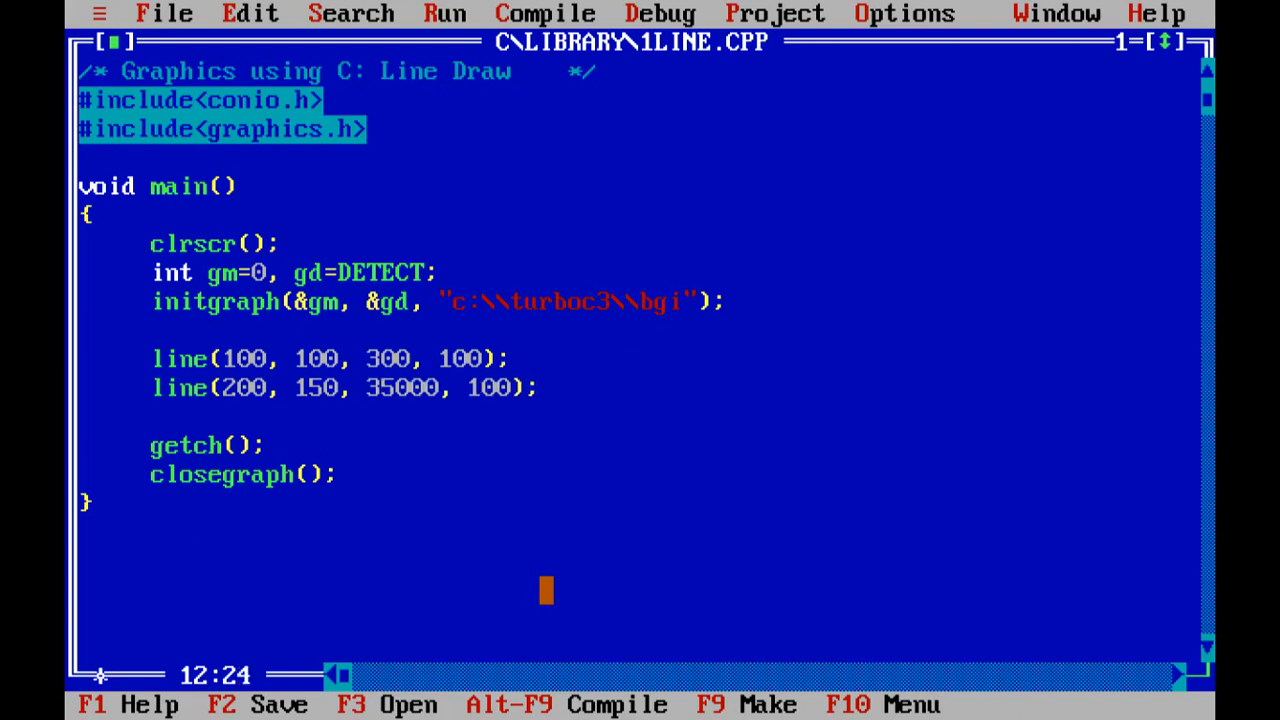
{"action": "key", "text": "Backspace"}
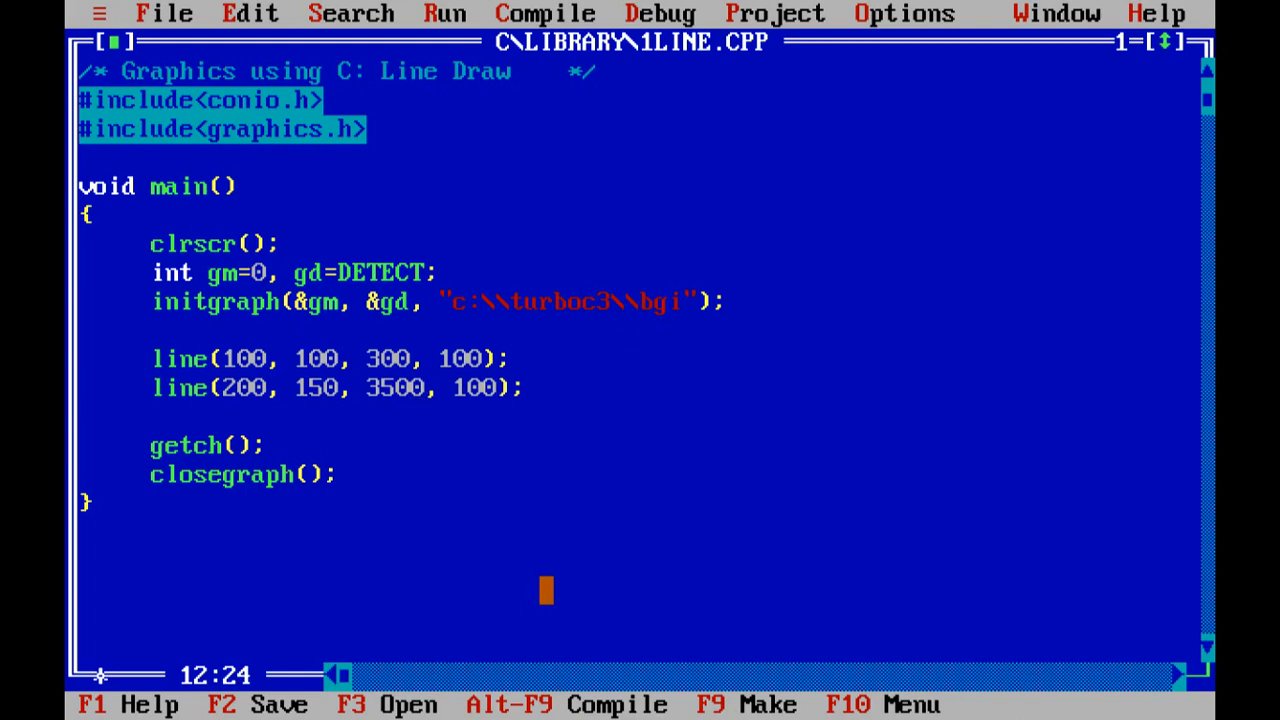
{"action": "key", "text": "Backspace"}
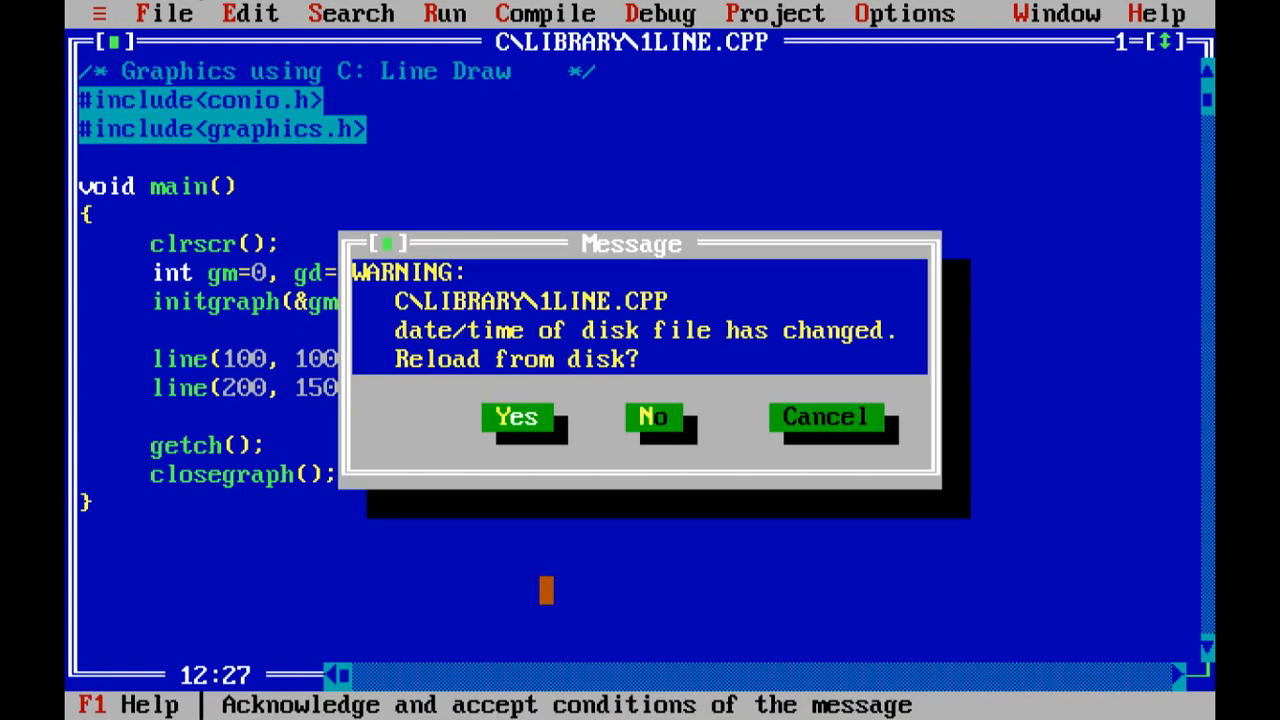
Answer Yes to the changed-disk-file warning to reload 1LINE.CPP.
{"action": "left_click", "coordinate": [517, 417]}
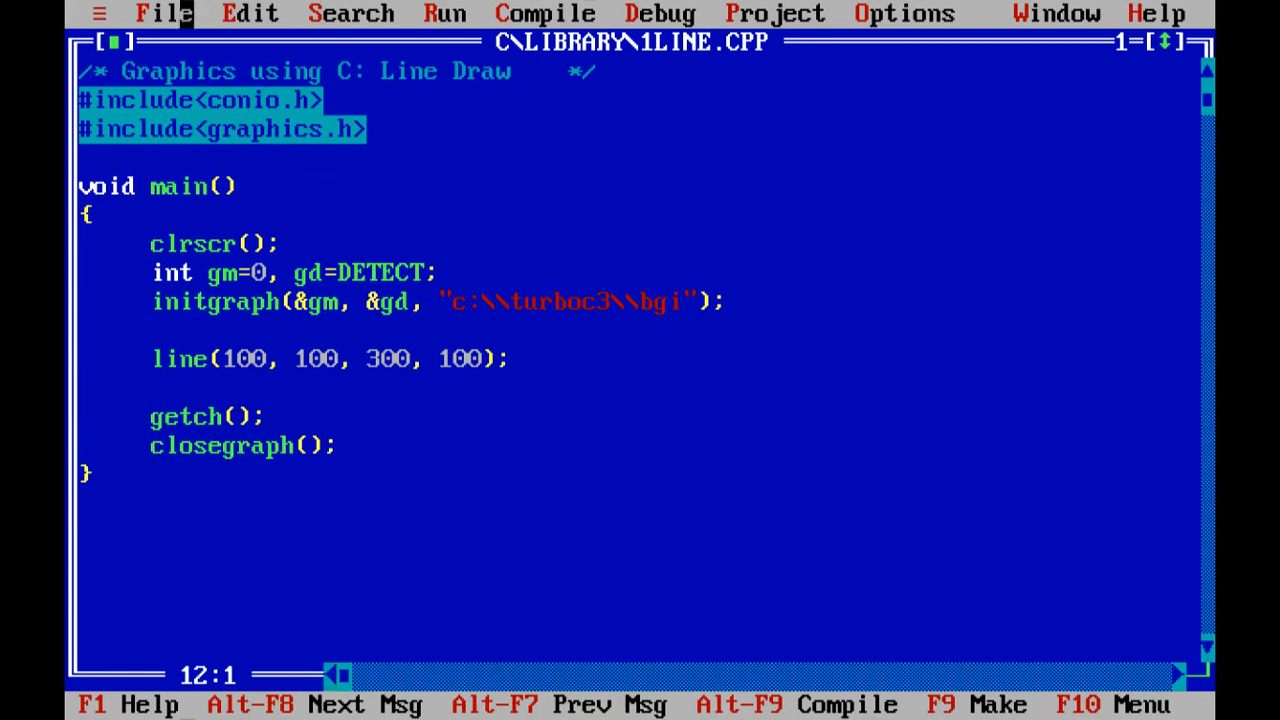
Load the table-drawing program 2TAB.CPP through File > Open.
{"action": "left_click", "coordinate": [164, 13]}
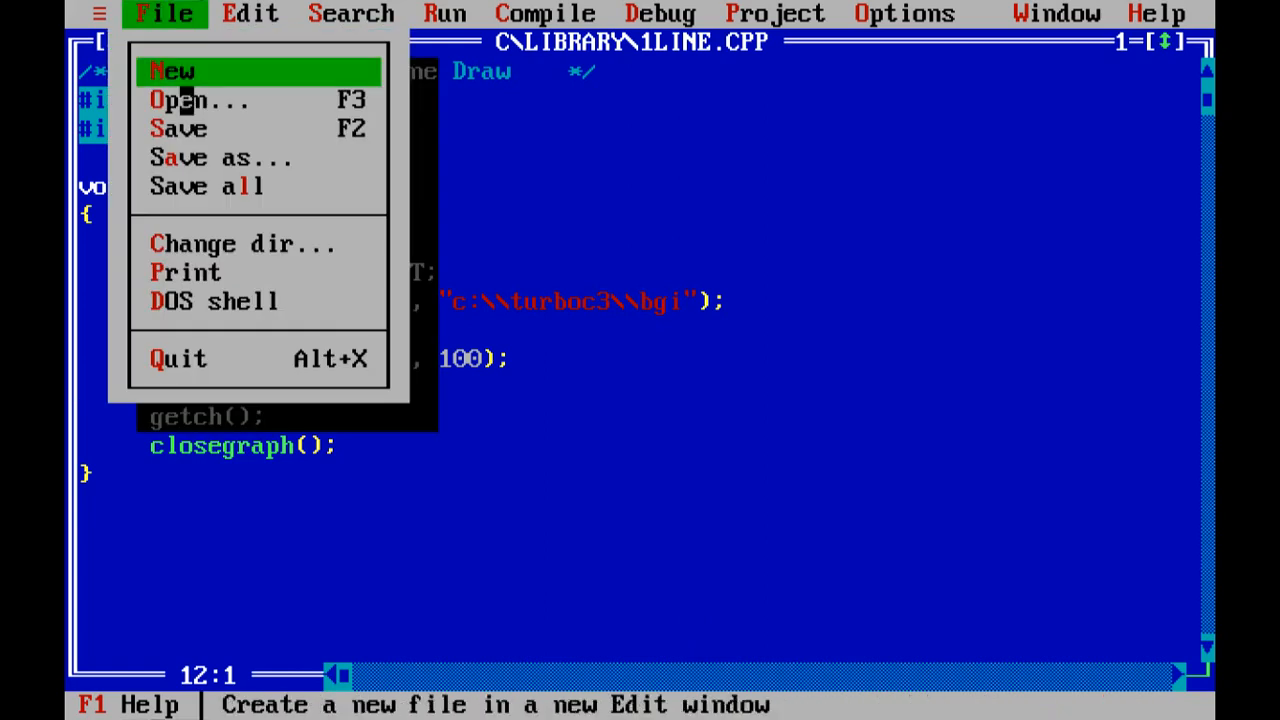
{"action": "left_click", "coordinate": [183, 99]}
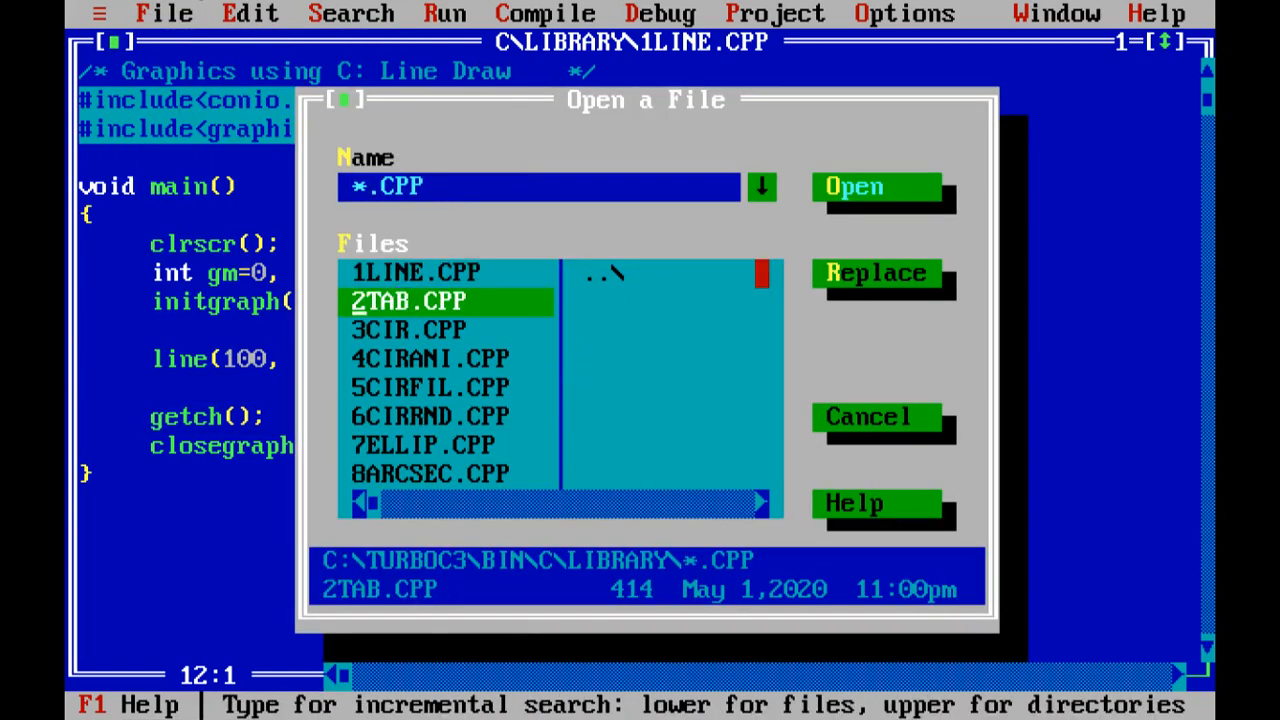
{"action": "left_click", "coordinate": [854, 186]}
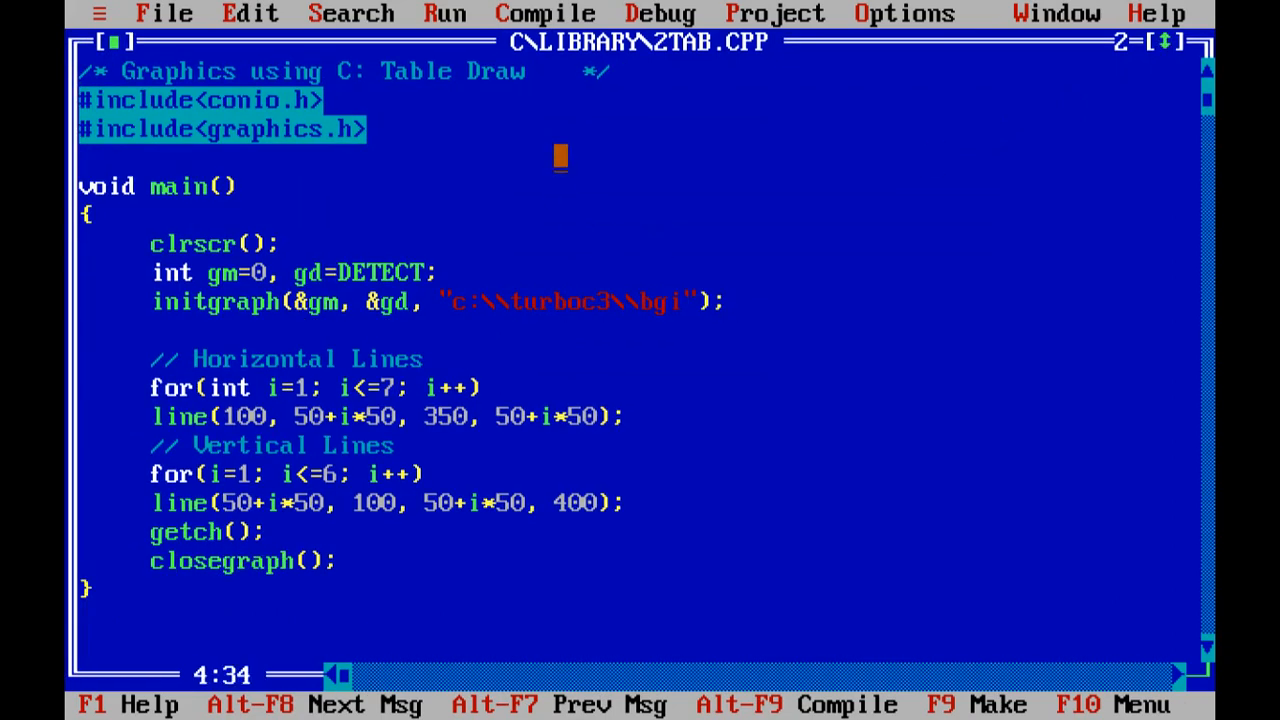
{"action": "mouse_move", "coordinate": [546, 158]}
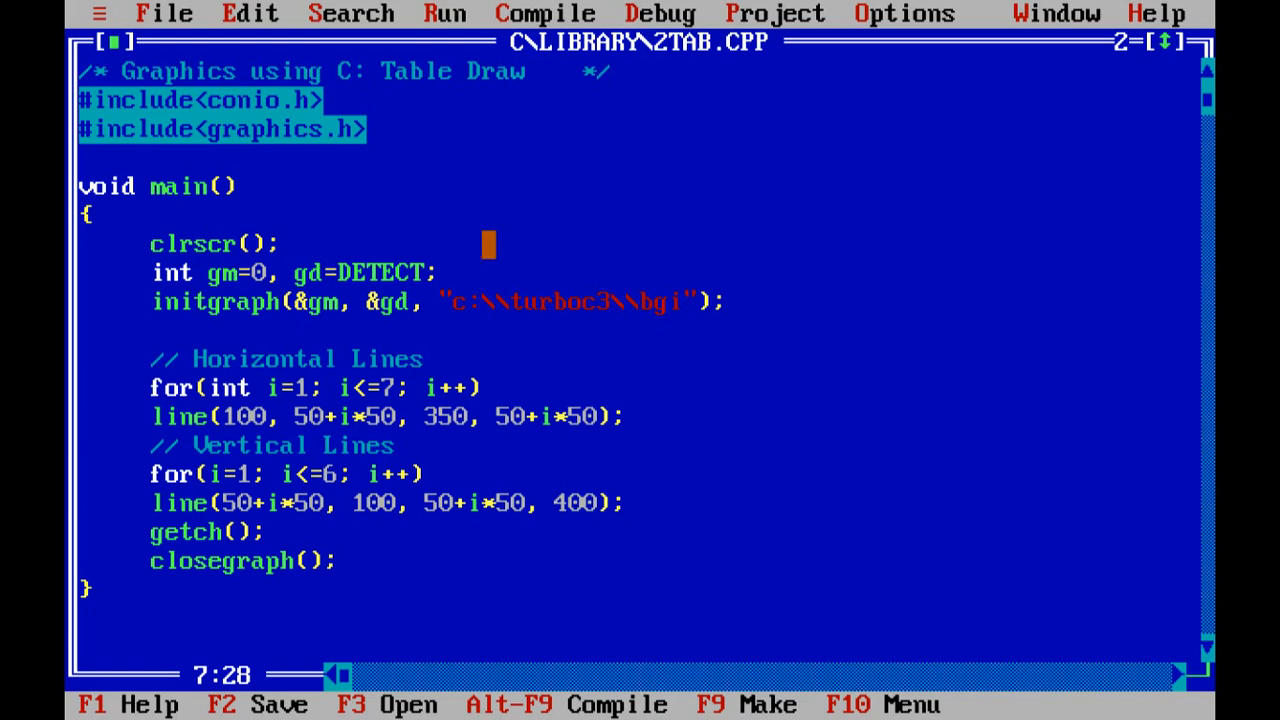
{"action": "left_click", "coordinate": [150, 416]}
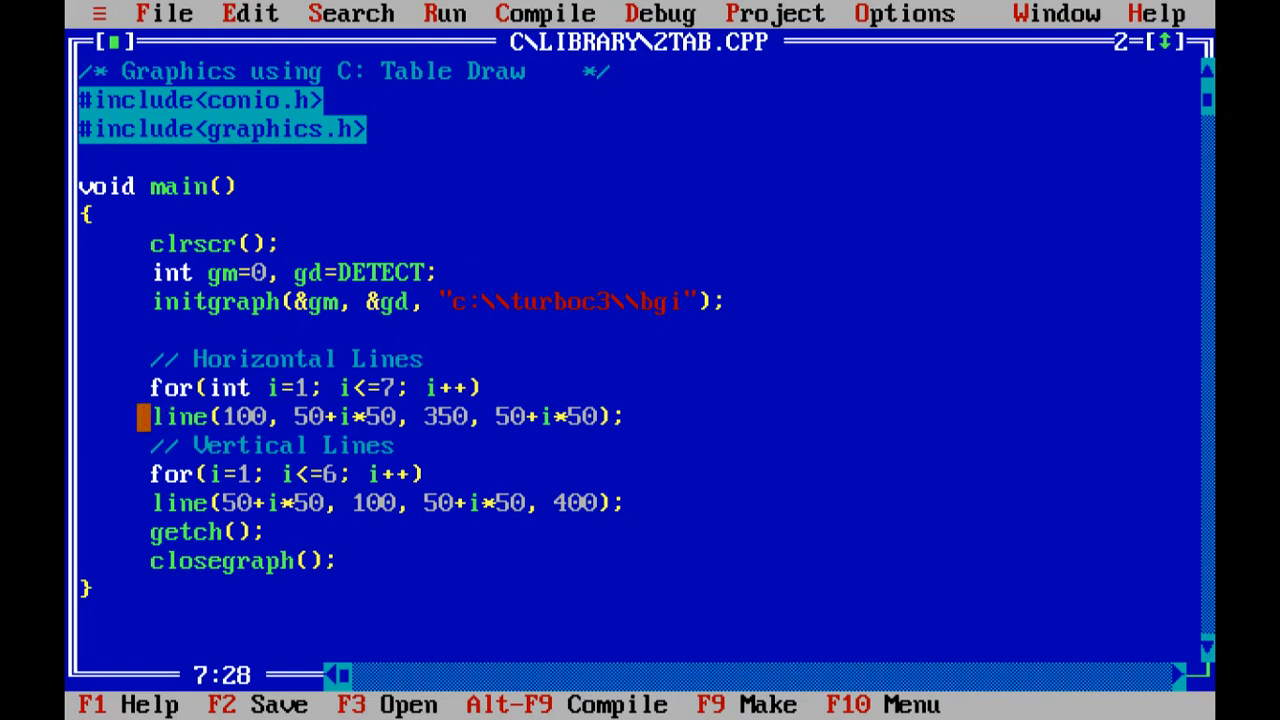